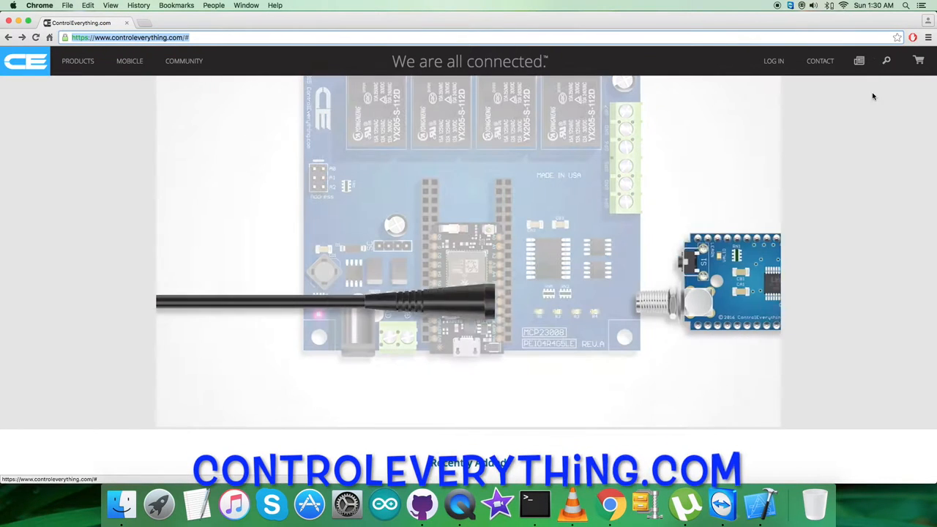
# Step: Search the site for HMC5883 and open the 3-Axis Digital Compass I²C Mini Module page
pyautogui.write('HMC5883')
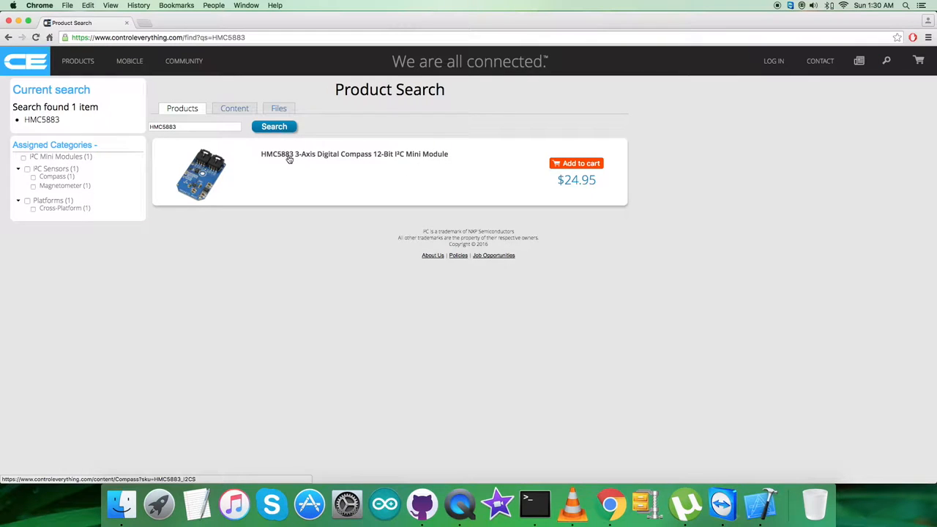
pyautogui.click(354, 154)
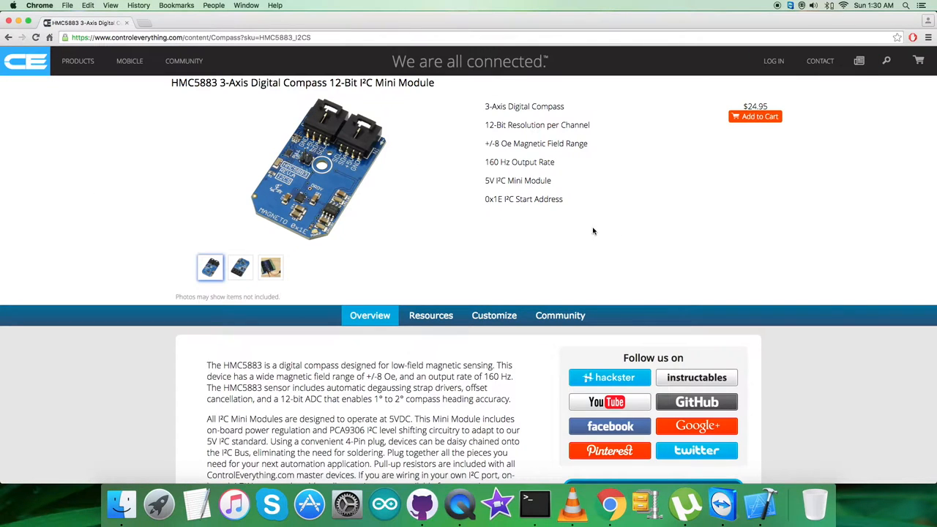
pyautogui.moveTo(536, 228)
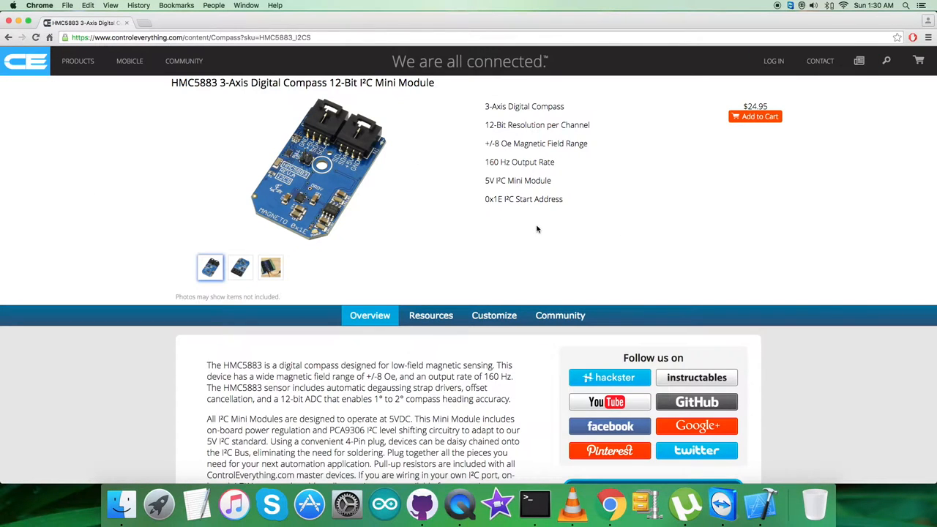
pyautogui.moveTo(484, 107)
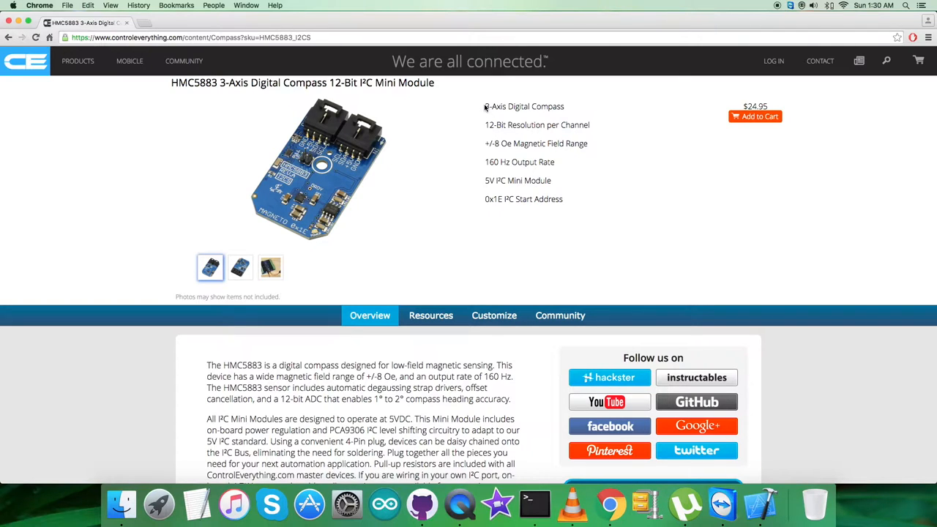
pyautogui.moveTo(563, 199)
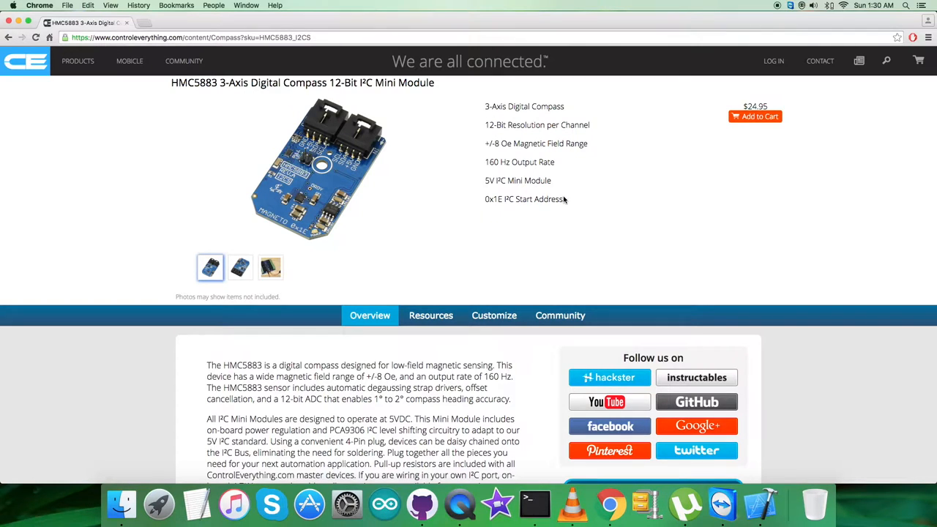
pyautogui.moveTo(728, 194)
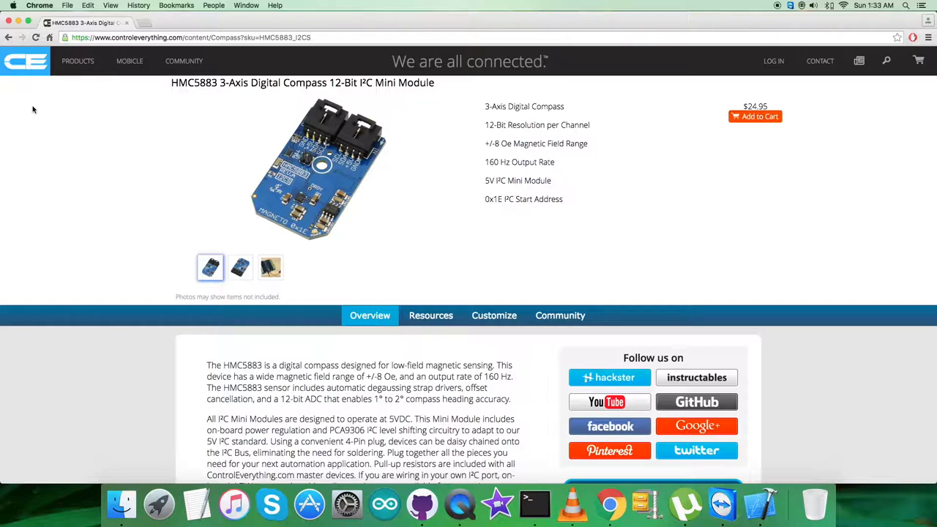
# Step: View the Resources tab's wiring diagram, datasheets and code samples, previewing the sample repository
pyautogui.click(430, 315)
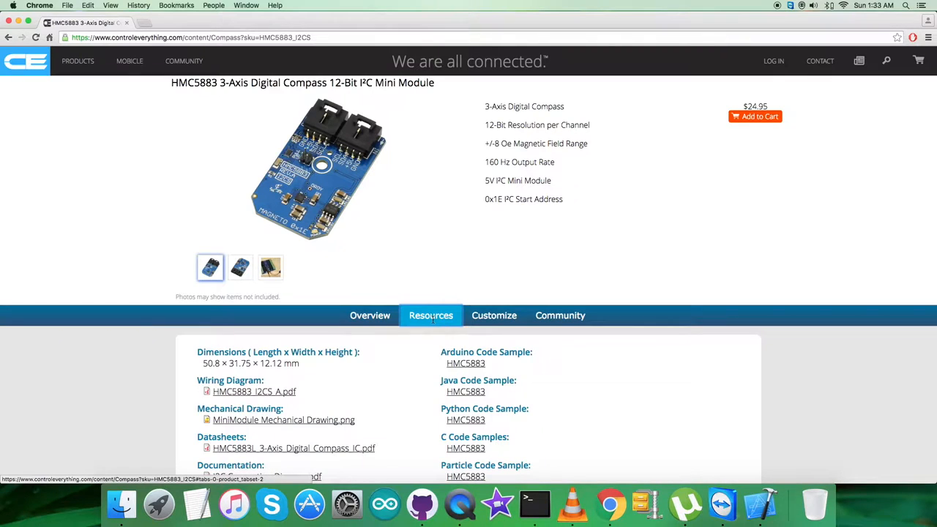
pyautogui.scroll(-3)
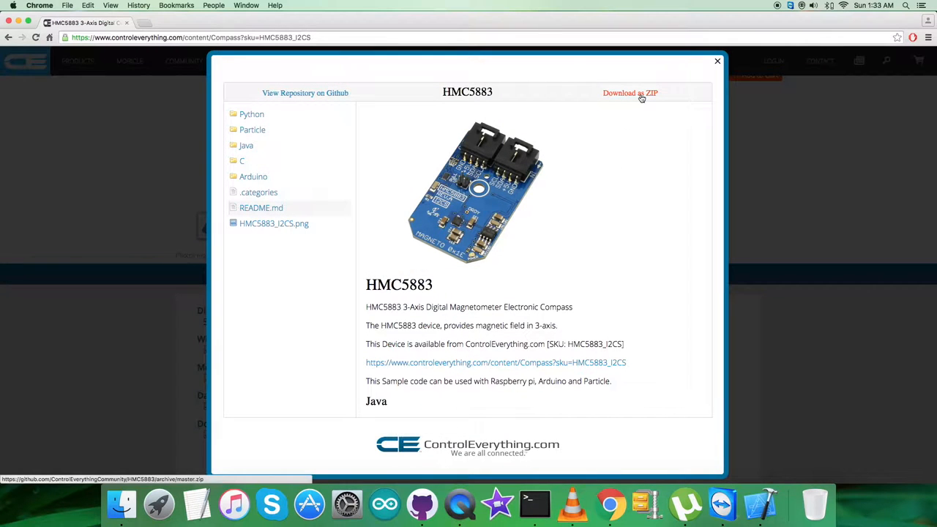
pyautogui.click(717, 62)
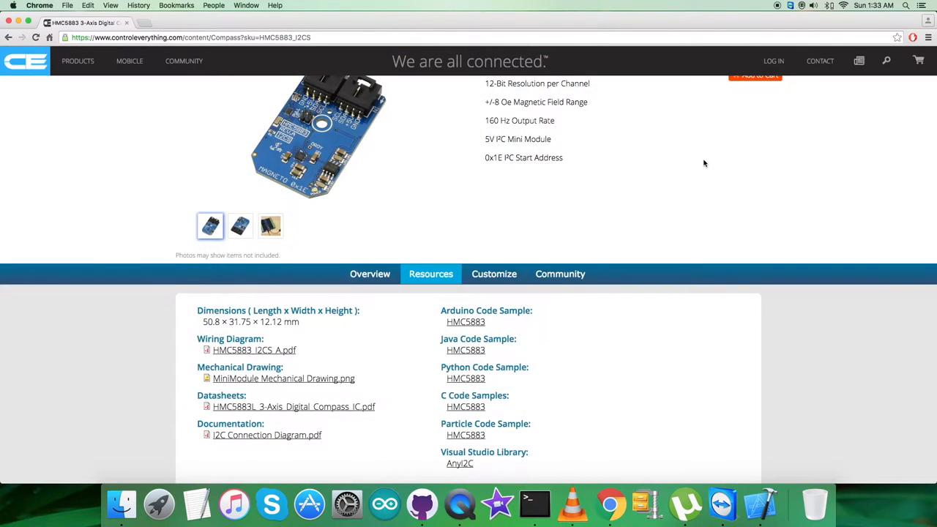
pyautogui.scroll(3)
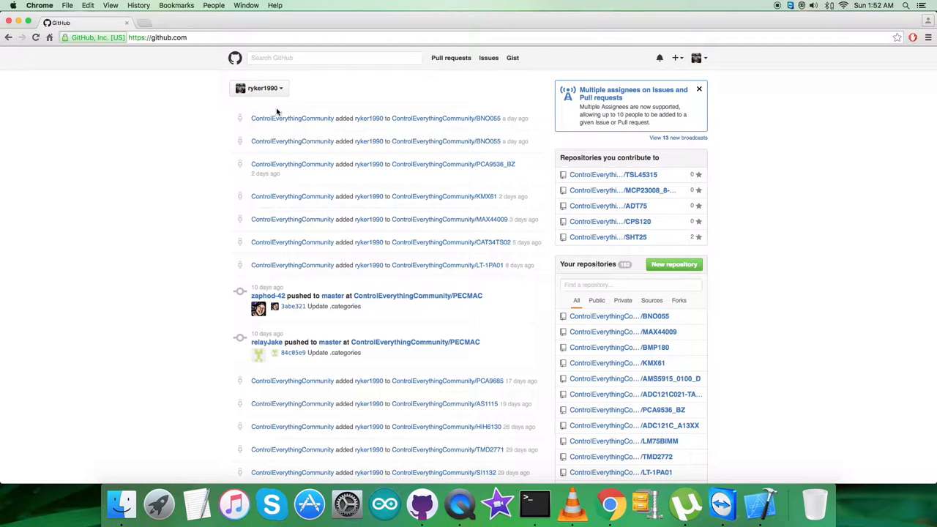
pyautogui.moveTo(293, 117)
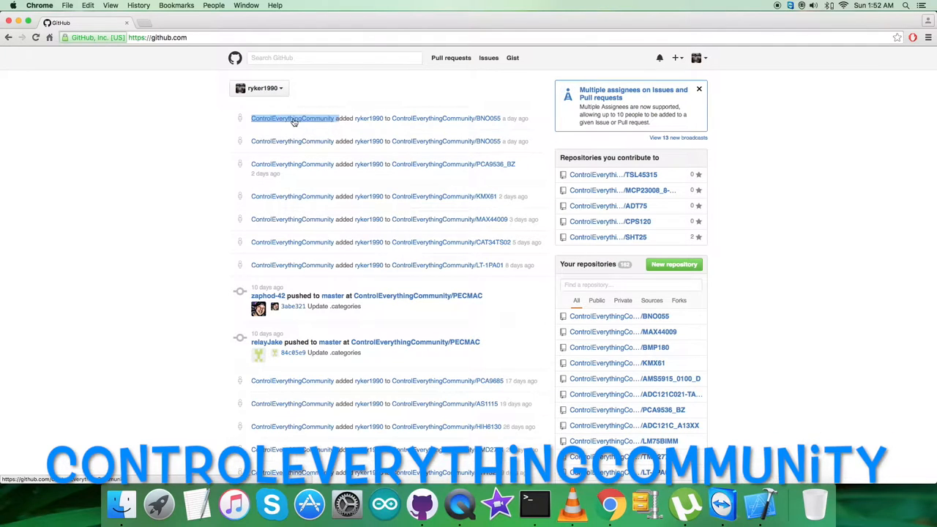
# Step: Open ControlEverythingCommunity's HMC5883 repository and read its README down to the Particle Photon section
pyautogui.click(292, 117)
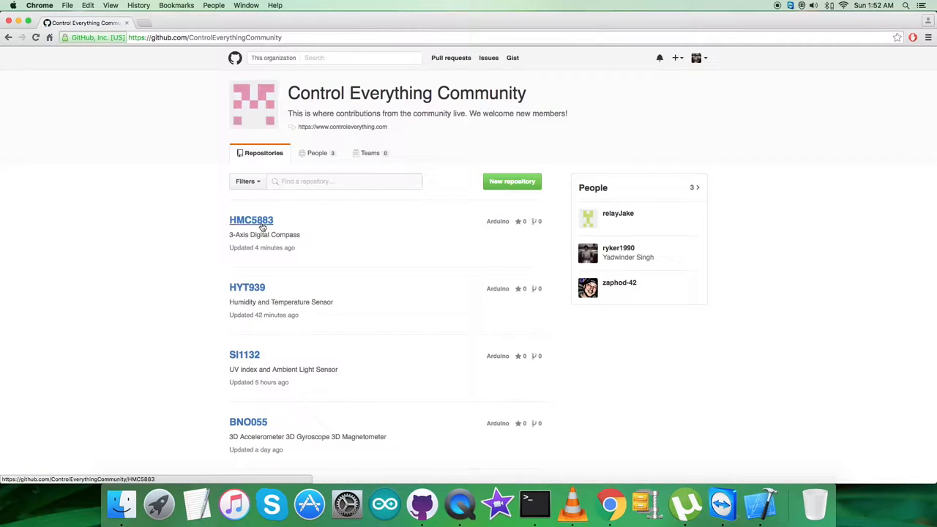
pyautogui.click(251, 219)
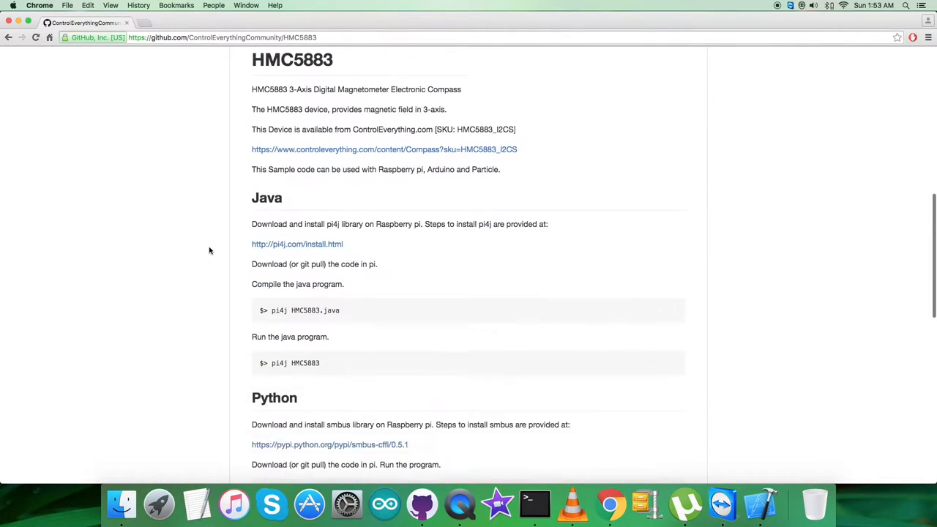
pyautogui.scroll(-3)
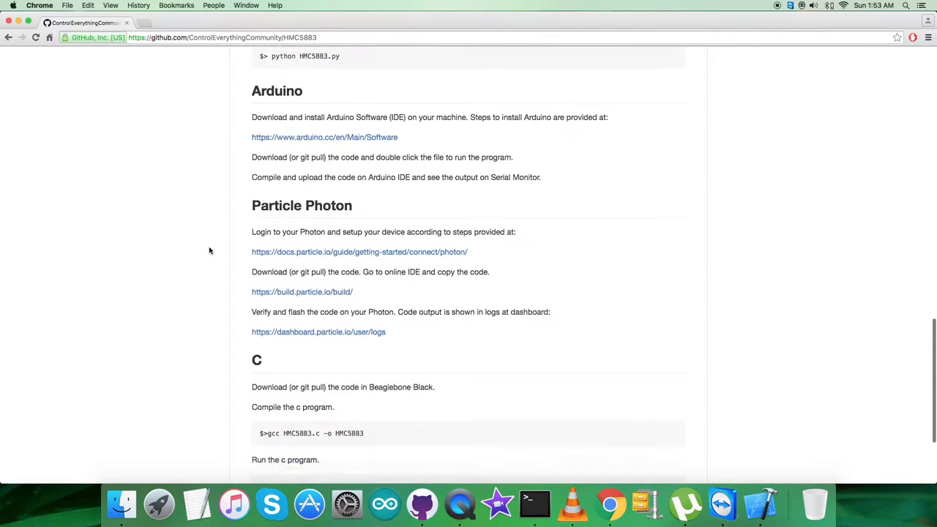
pyautogui.scroll(-3)
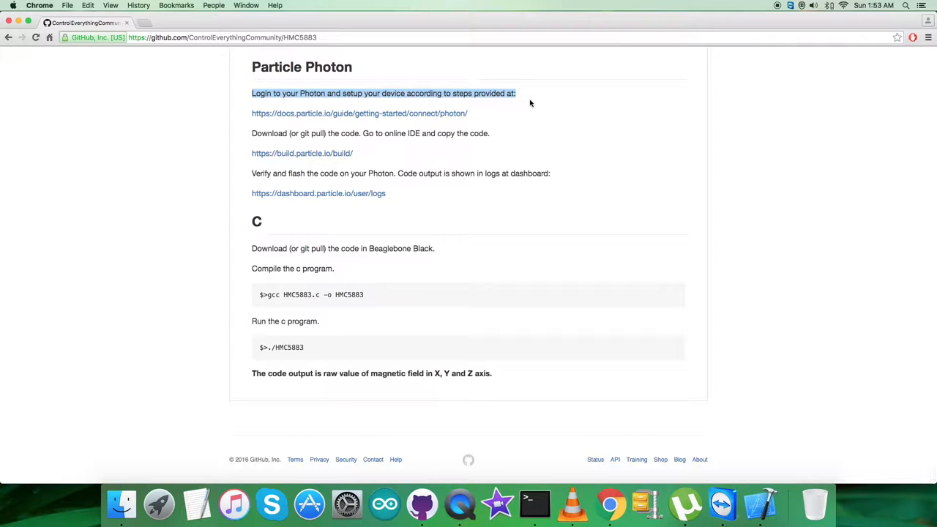
# Step: Open the docs.particle.io USB connection guide in a new tab and skim its OS X and Windows steps
pyautogui.rightClick(343, 114)
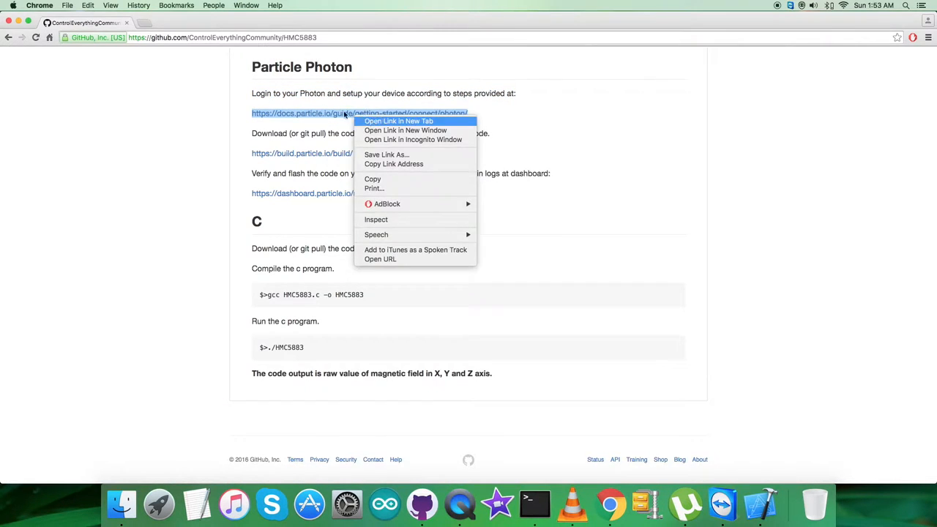
pyautogui.click(398, 120)
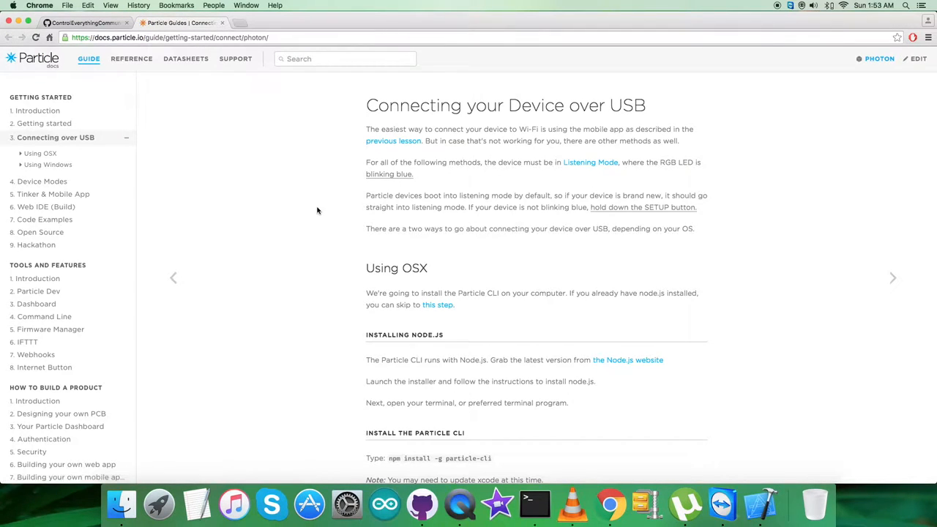
pyautogui.scroll(-3)
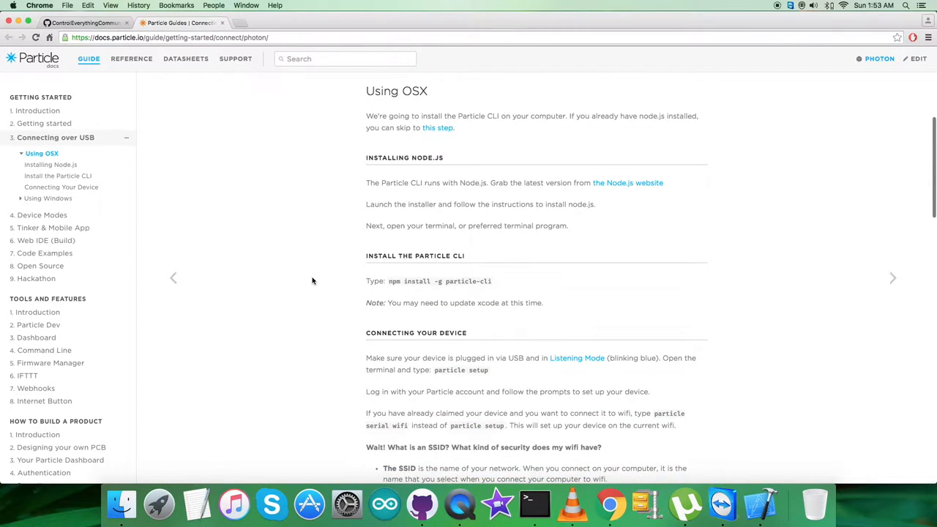
pyautogui.scroll(-3)
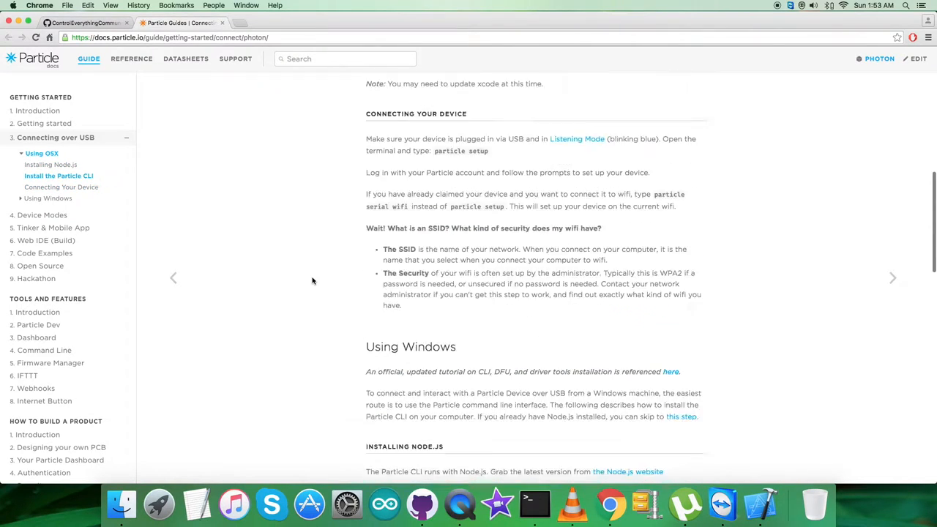
pyautogui.scroll(3)
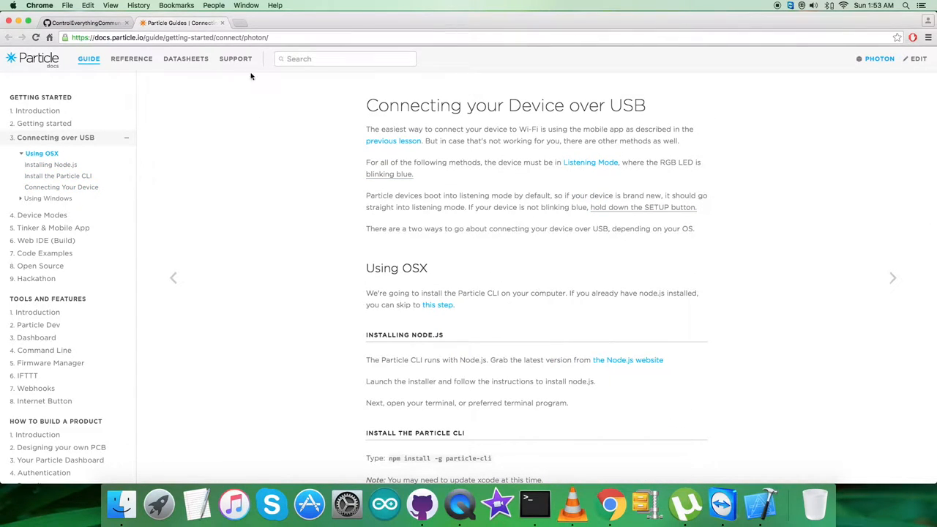
# Step: From the README, open build.particle.io in a new tab and stay on the blank new-app editor
pyautogui.click(81, 24)
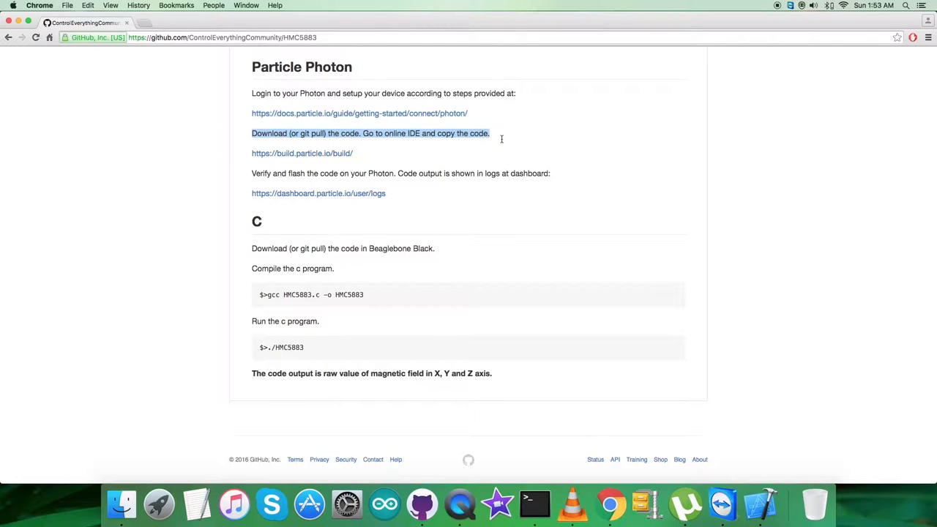
pyautogui.rightClick(301, 153)
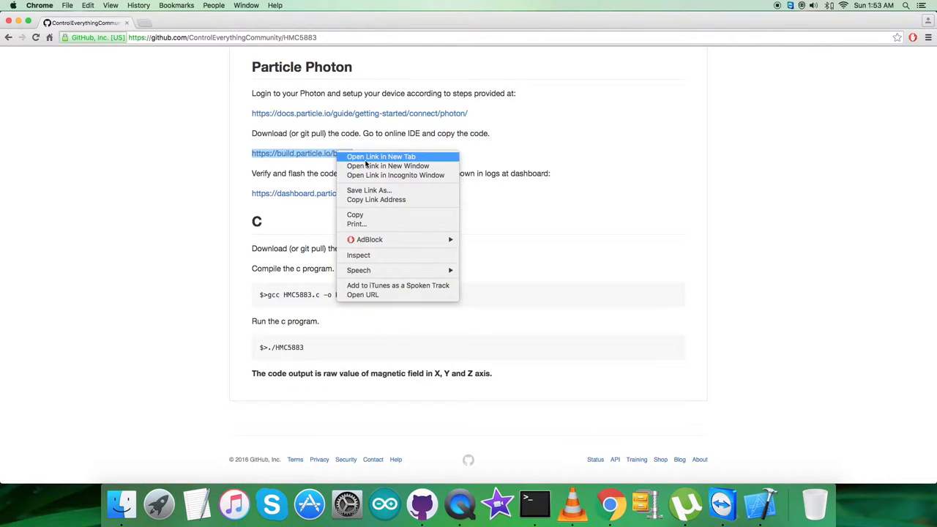
pyautogui.click(380, 155)
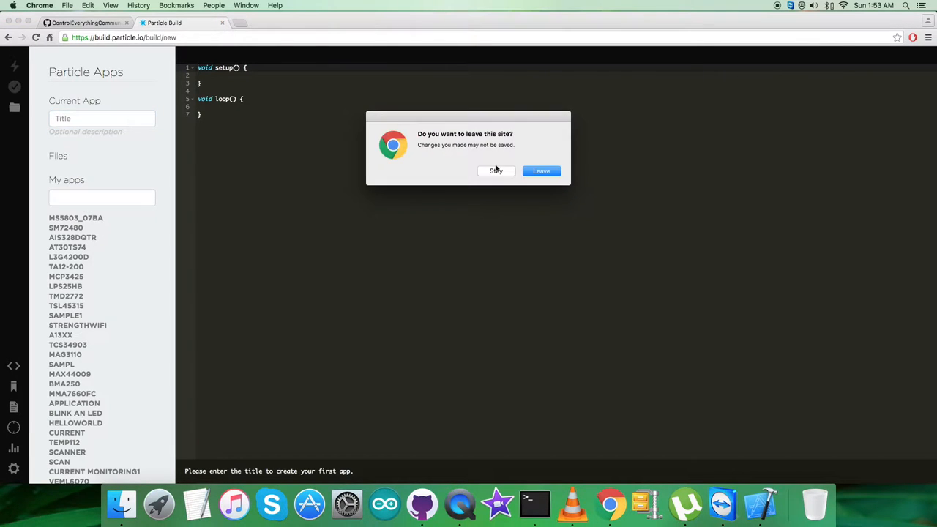
pyautogui.click(542, 170)
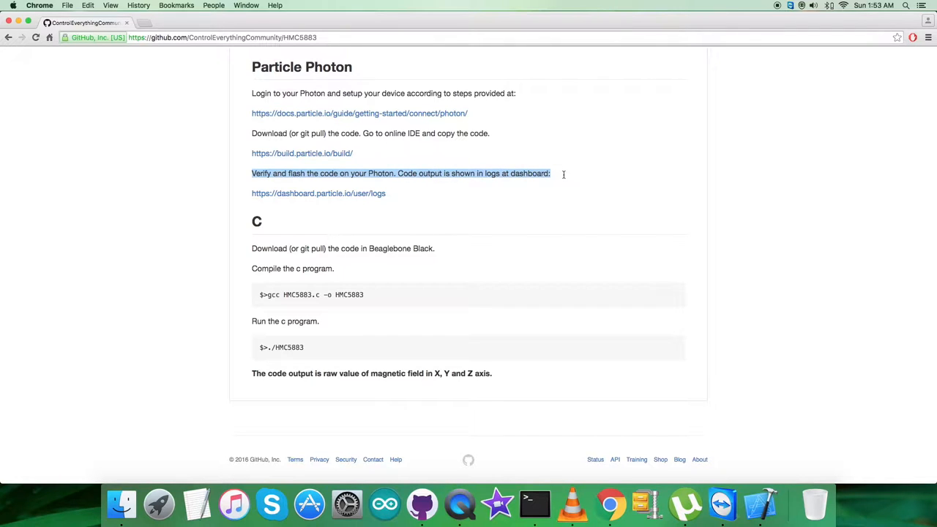
pyautogui.moveTo(565, 176)
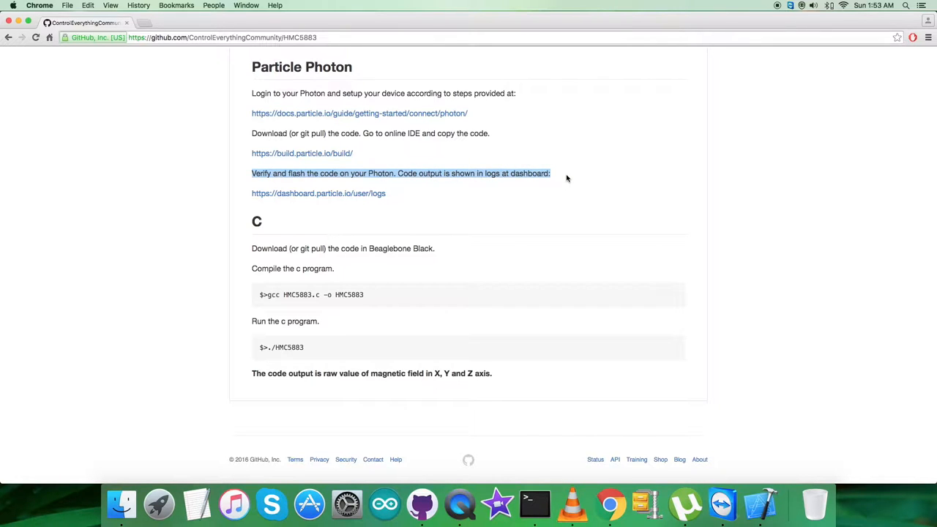
# Step: Open the dashboard.particle.io event logs in a new tab, then enter the repository's Particle folder
pyautogui.rightClick(319, 193)
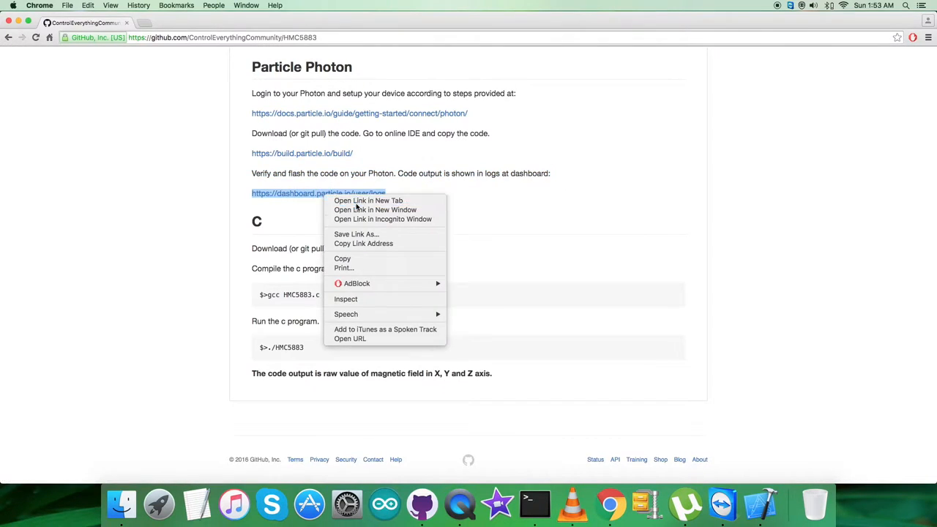
pyautogui.click(369, 199)
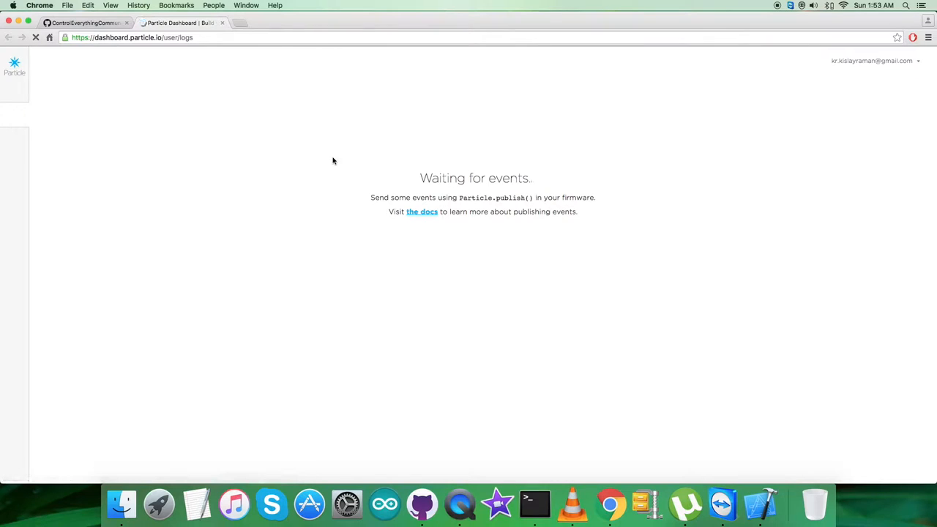
pyautogui.click(85, 24)
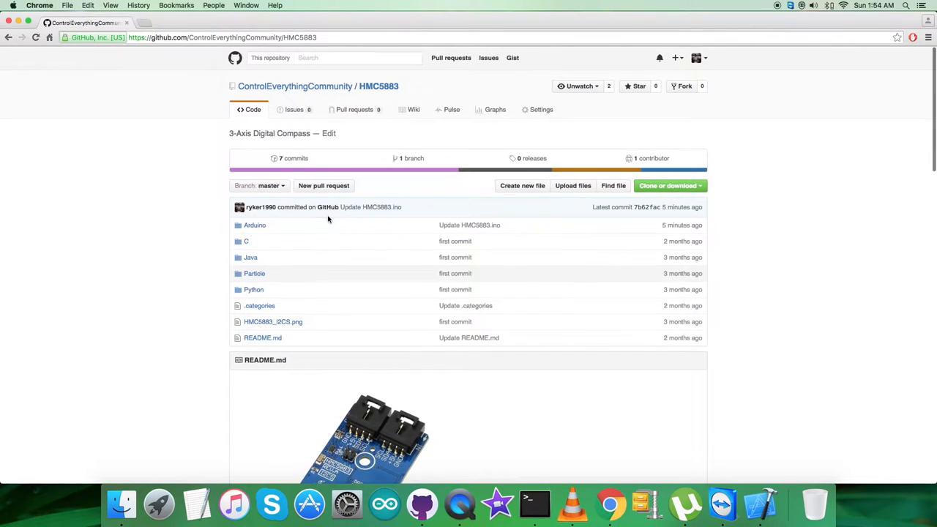
pyautogui.moveTo(253, 281)
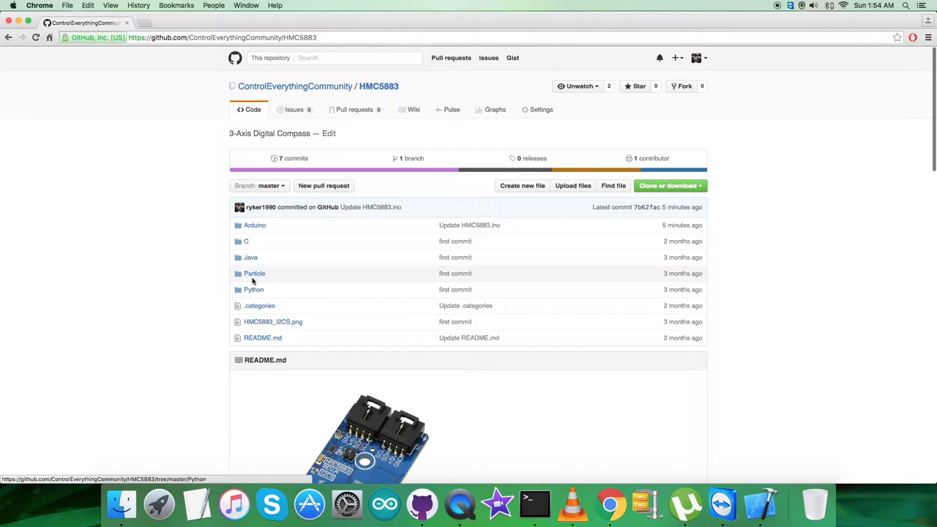
pyautogui.click(255, 274)
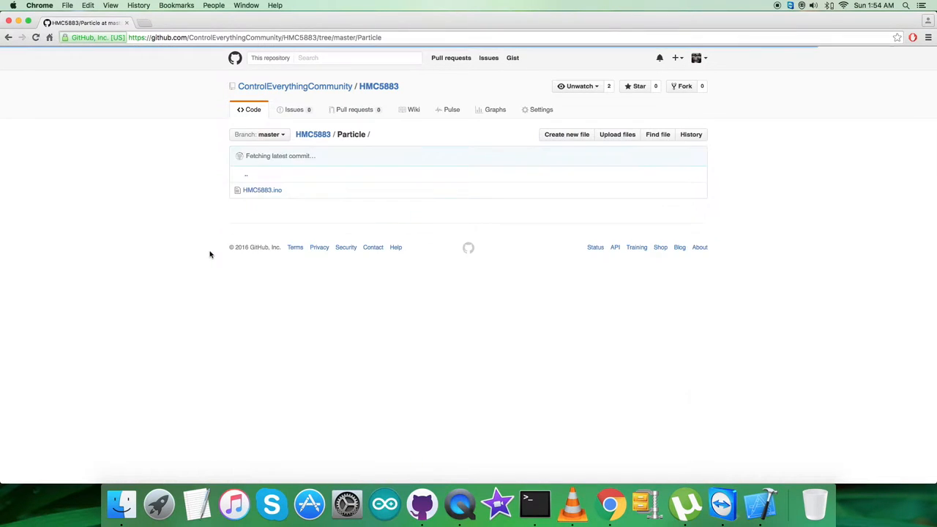
# Step: Open HMC5883.ino and read its includes and setup function
pyautogui.click(262, 191)
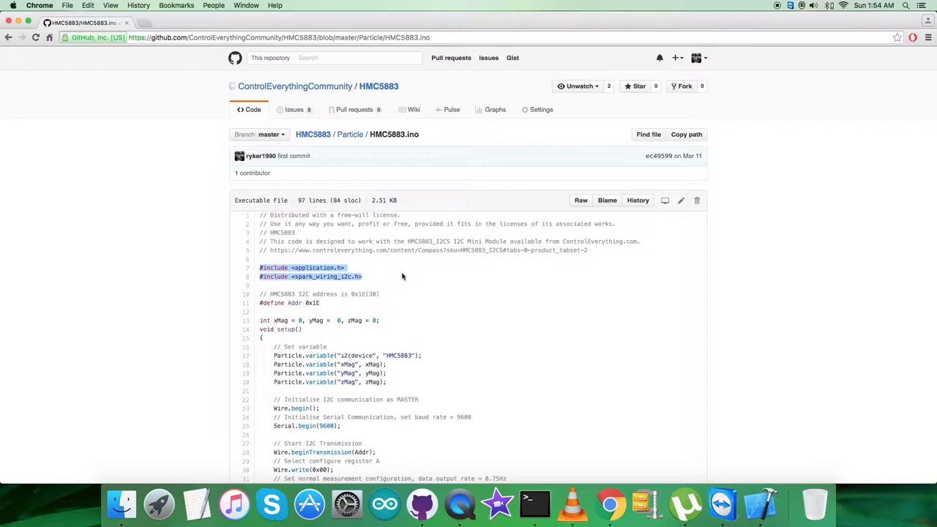
pyautogui.scroll(-3)
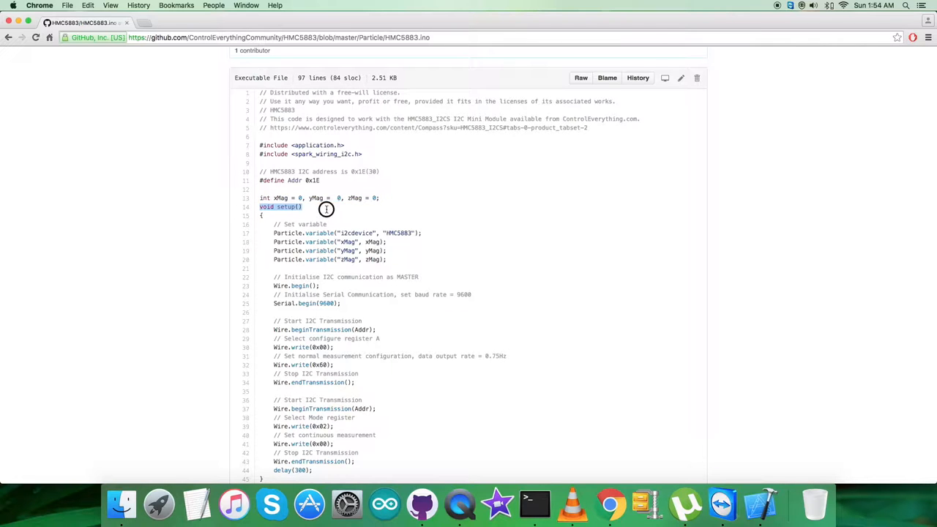
pyautogui.moveTo(302, 206); pyautogui.dragTo(264, 285)
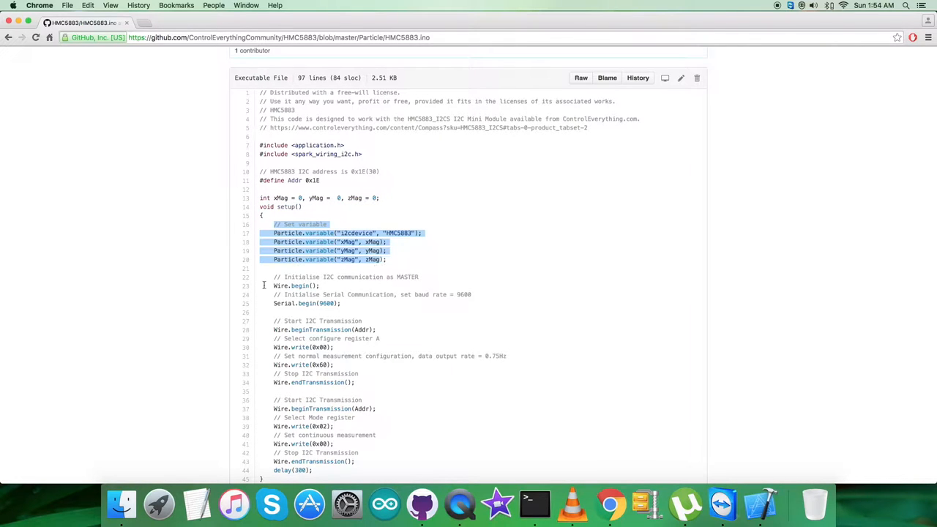
pyautogui.scroll(-3)
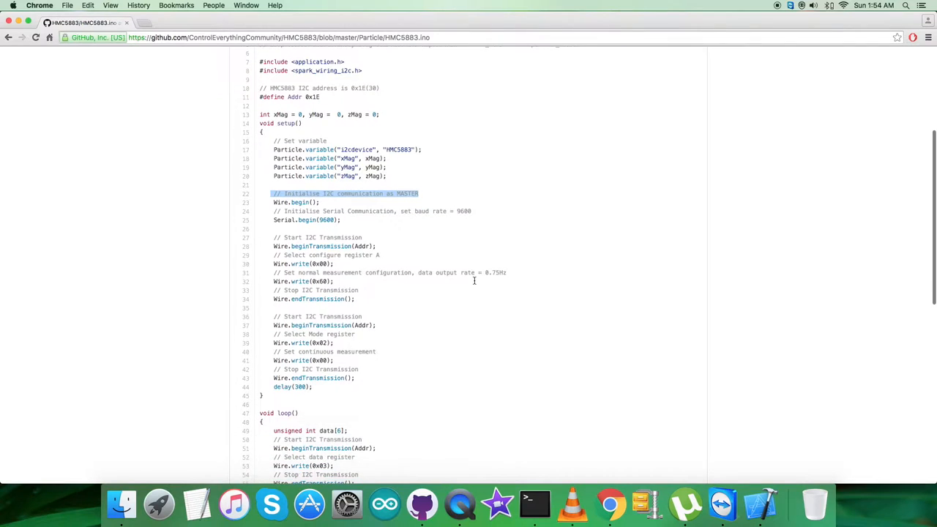
pyautogui.scroll(-3)
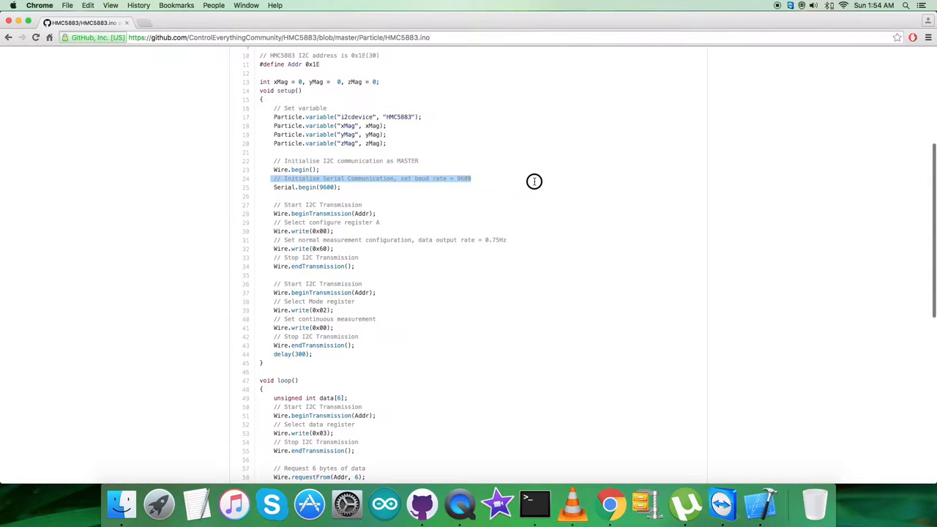
pyautogui.scroll(-3)
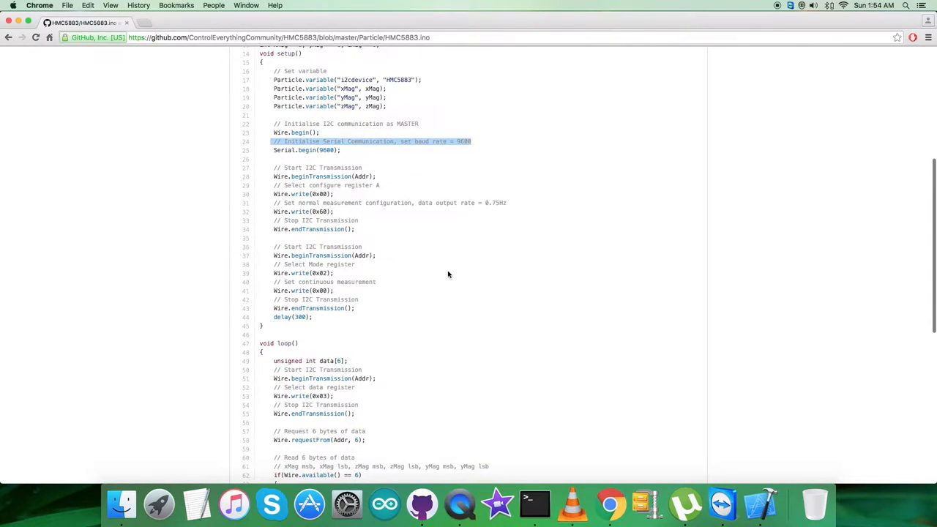
pyautogui.scroll(-3)
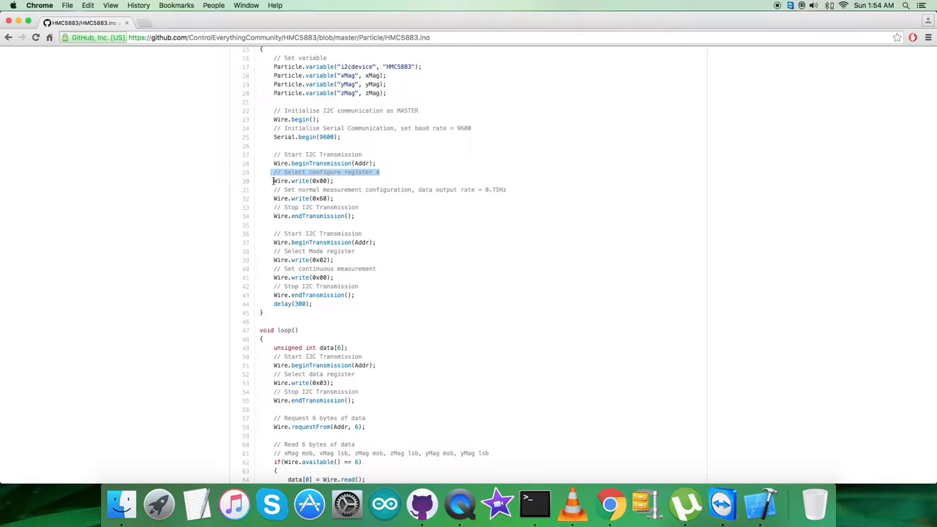
pyautogui.click(432, 191)
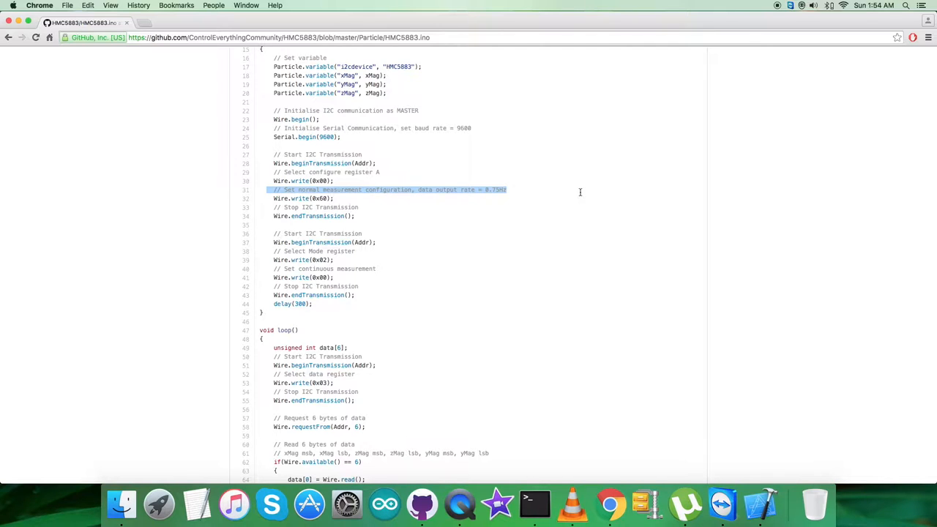
pyautogui.moveTo(274, 201)
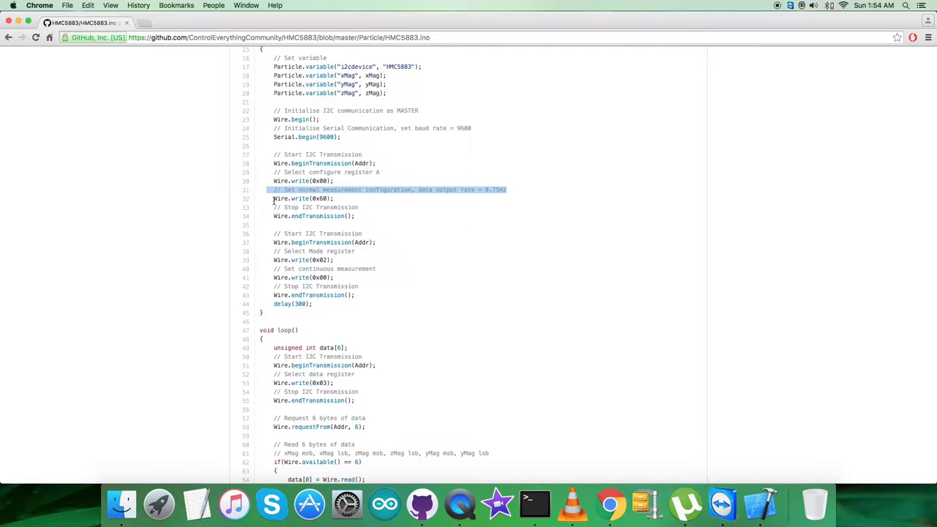
pyautogui.click(284, 232)
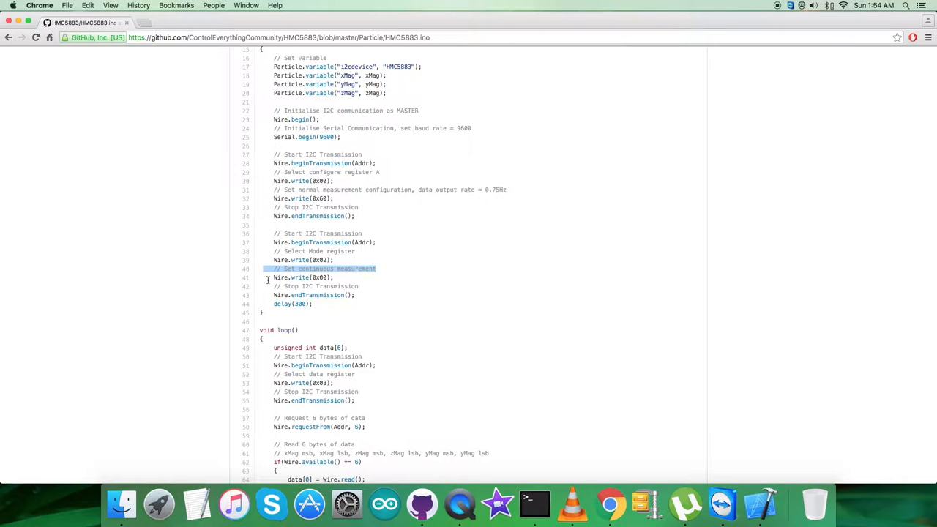
pyautogui.scroll(-3)
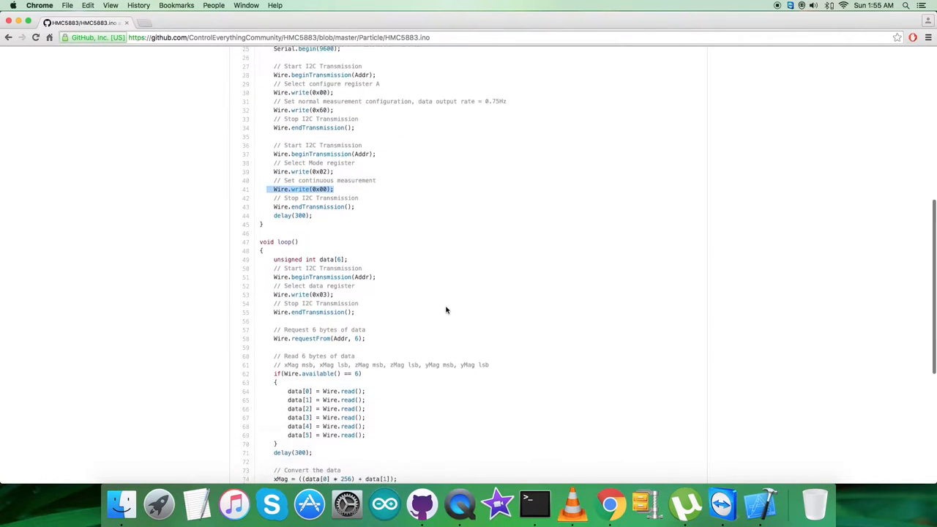
pyautogui.scroll(-3)
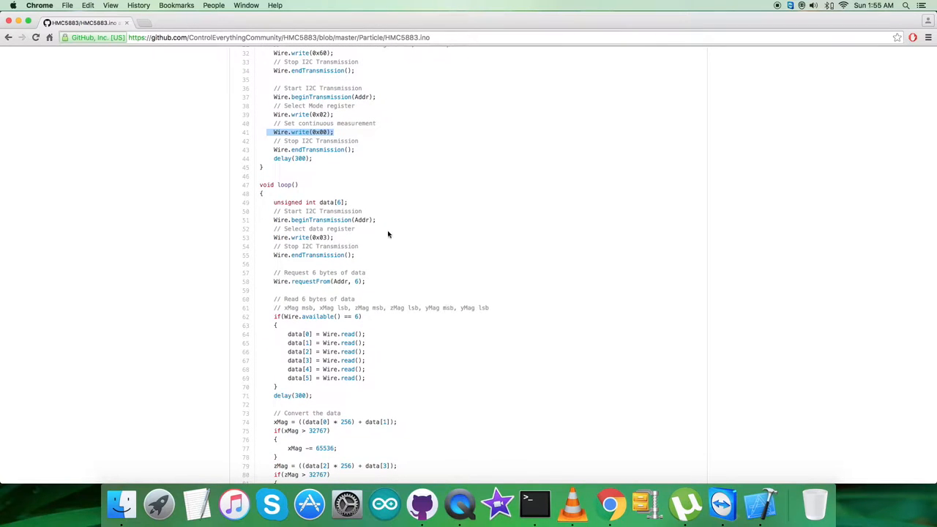
pyautogui.doubleClick(278, 184)
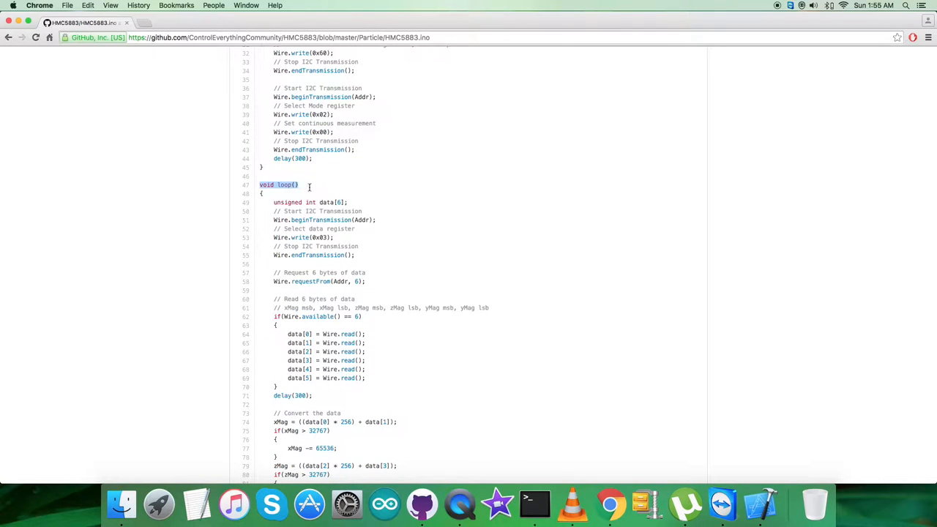
pyautogui.moveTo(301, 228)
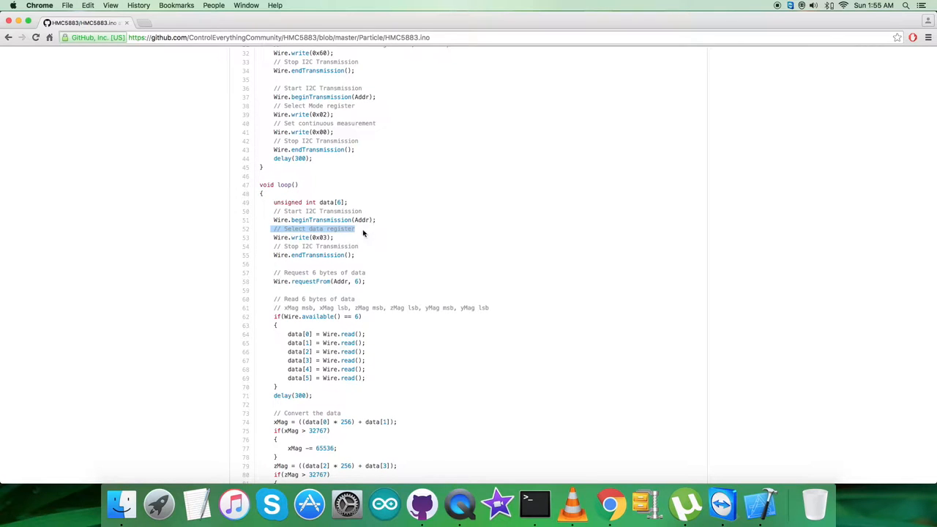
pyautogui.click(308, 237)
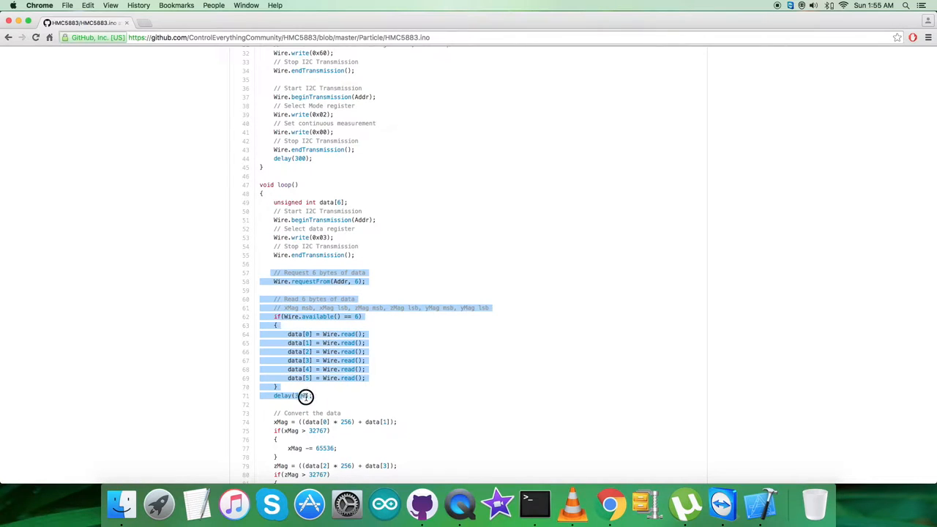
pyautogui.moveTo(434, 375)
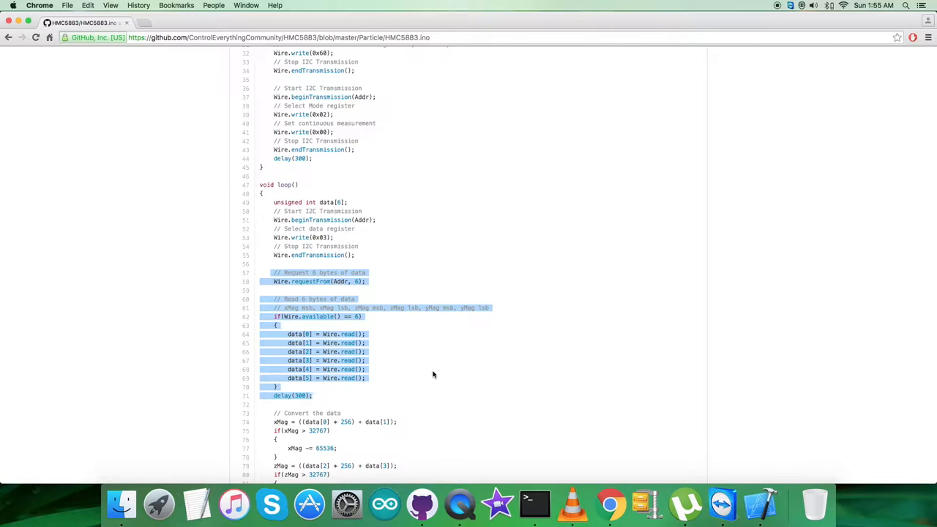
pyautogui.scroll(-3)
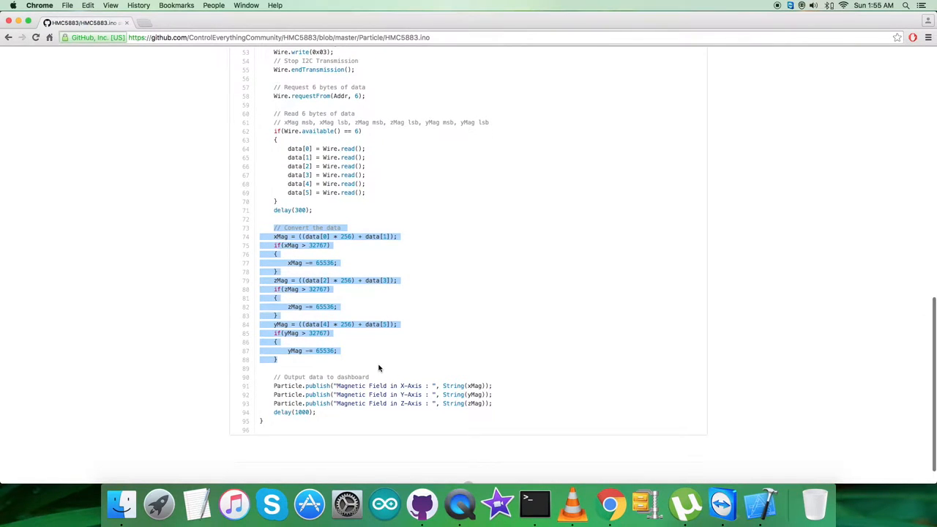
pyautogui.scroll(-3)
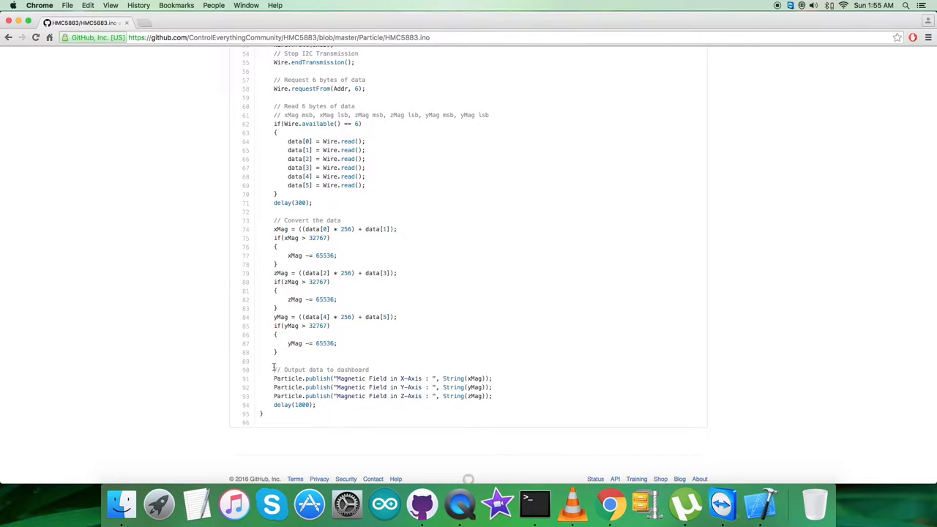
# Step: Highlight the Particle.publish dashboard lines and review the sketch from the top
pyautogui.moveTo(272, 369); pyautogui.dragTo(316, 405)
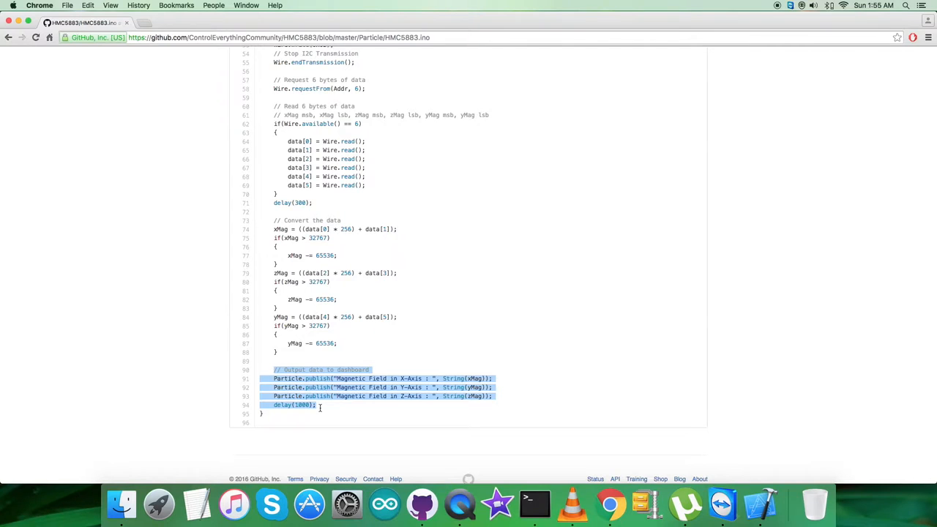
pyautogui.scroll(3)
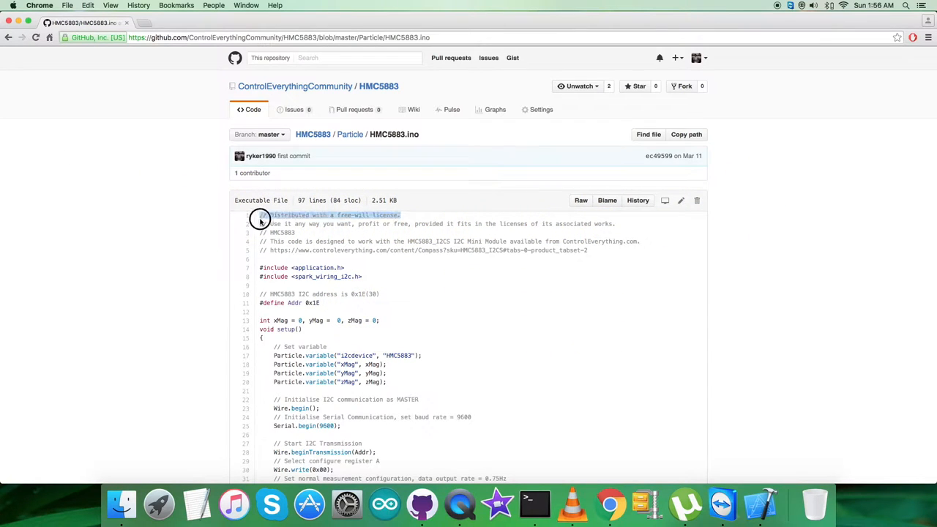
pyautogui.scroll(-3)
pyautogui.write('b')
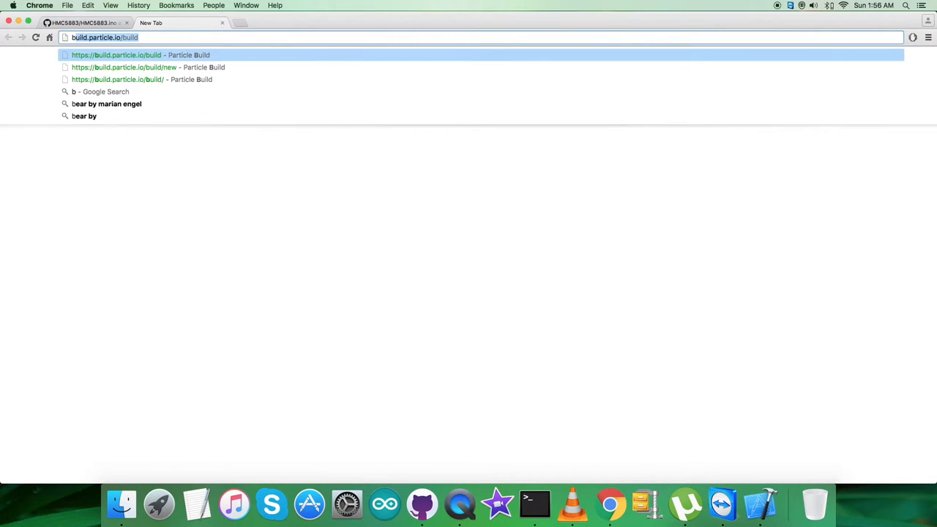
# Step: On build.particle.io/build/new, title the pasted code HMC5883 and save it as a new app
pyautogui.click(123, 67)
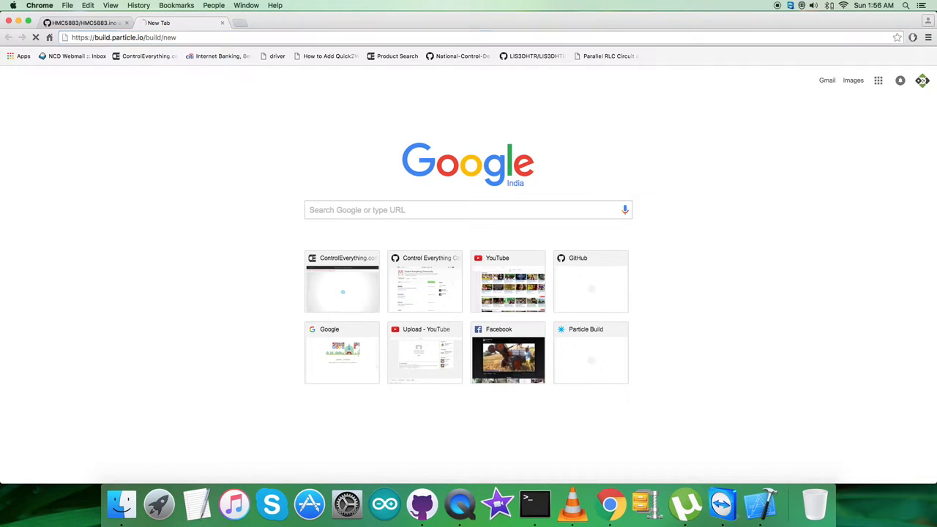
pyautogui.click(592, 352)
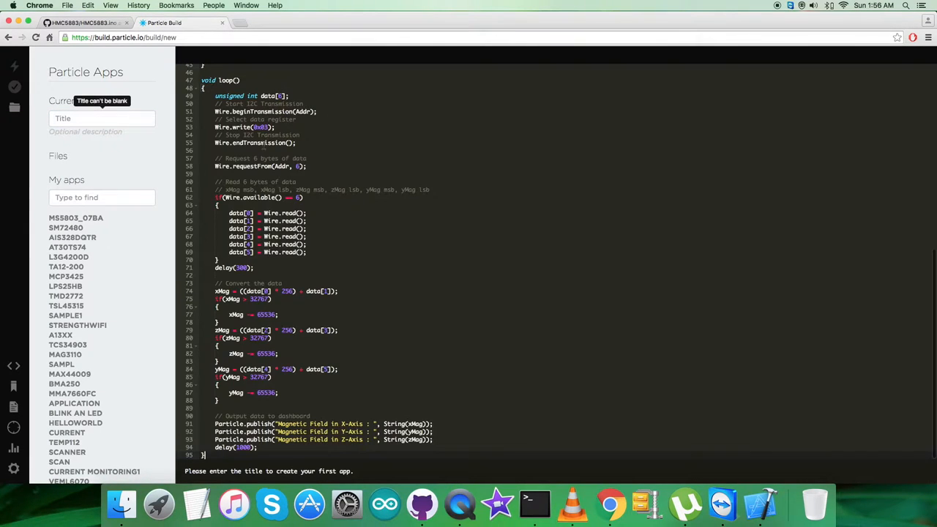
pyautogui.write('HMC')
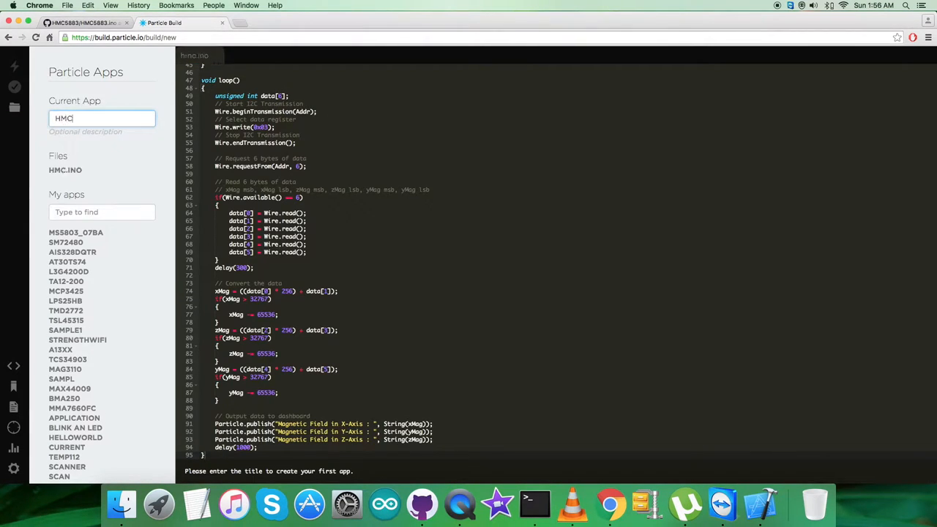
pyautogui.write('5883')
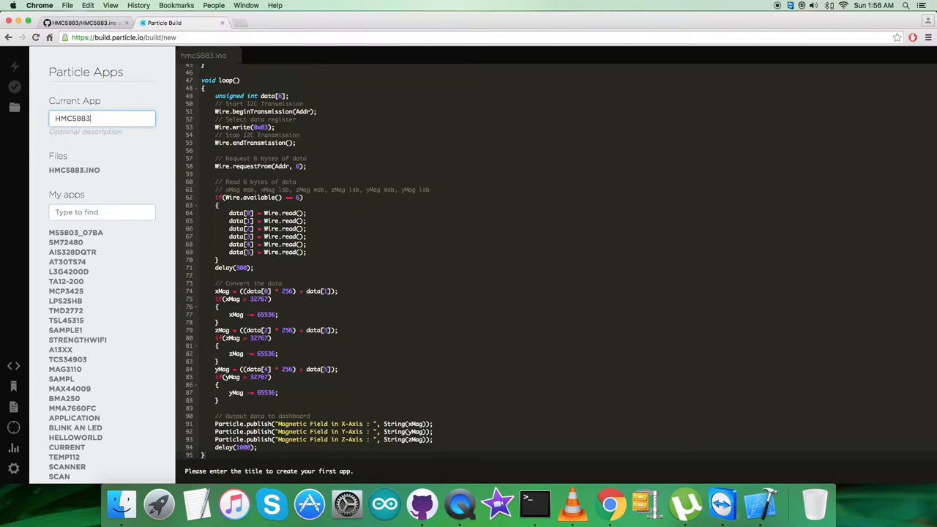
pyautogui.click(15, 86)
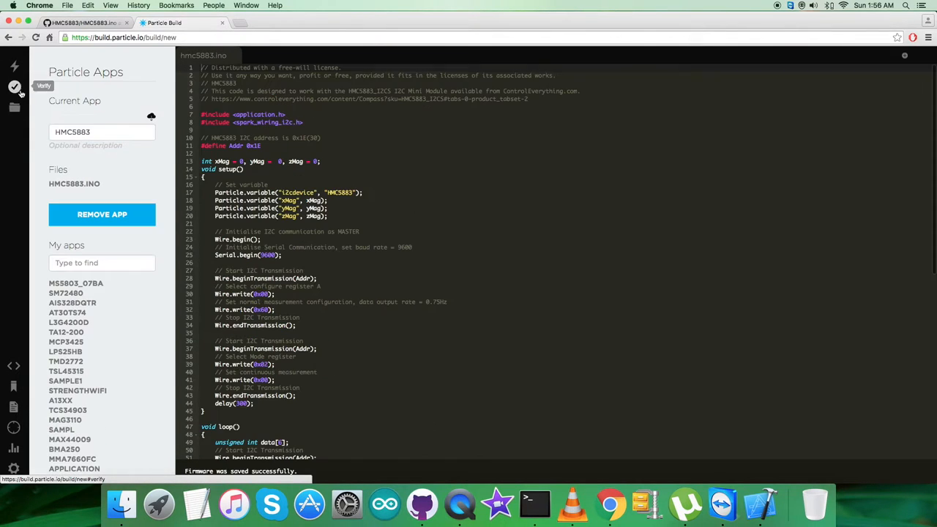
pyautogui.click(15, 88)
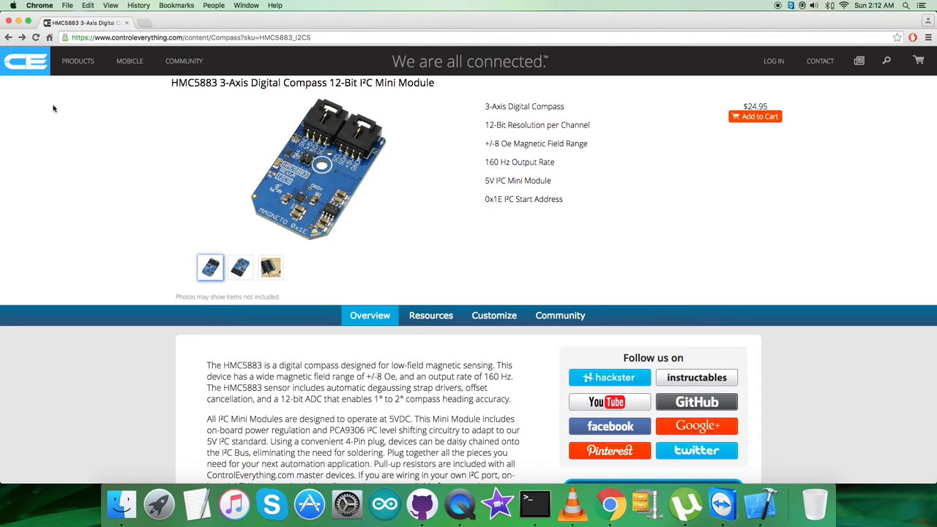
# Step: Go from the HMC5883 product page to the ControlEverything Community forum
pyautogui.click(184, 62)
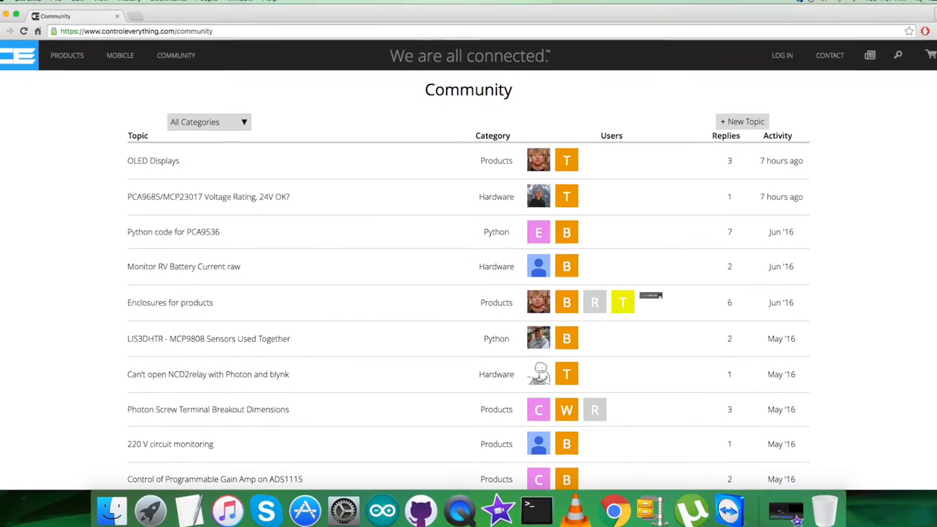